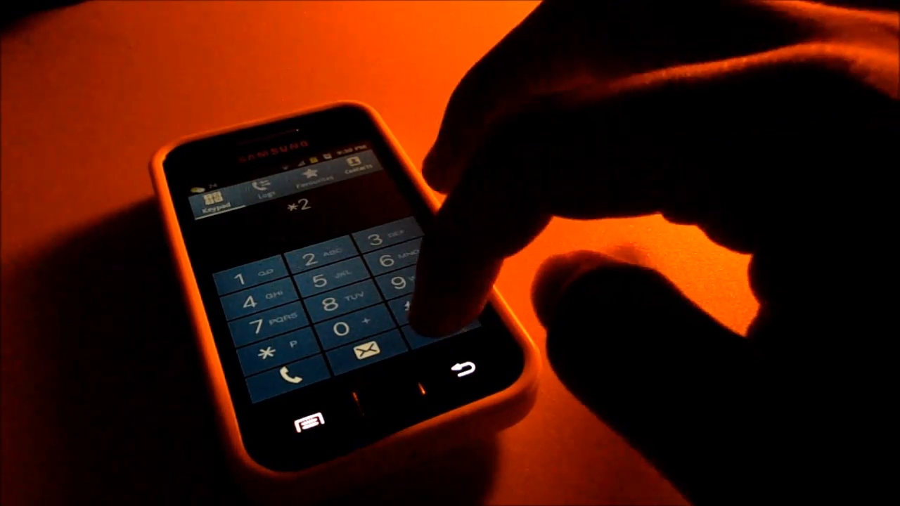
# Step: Enter a digit on the keypad so *2 shows before moving to the contacts list
pyautogui.click(465, 368)
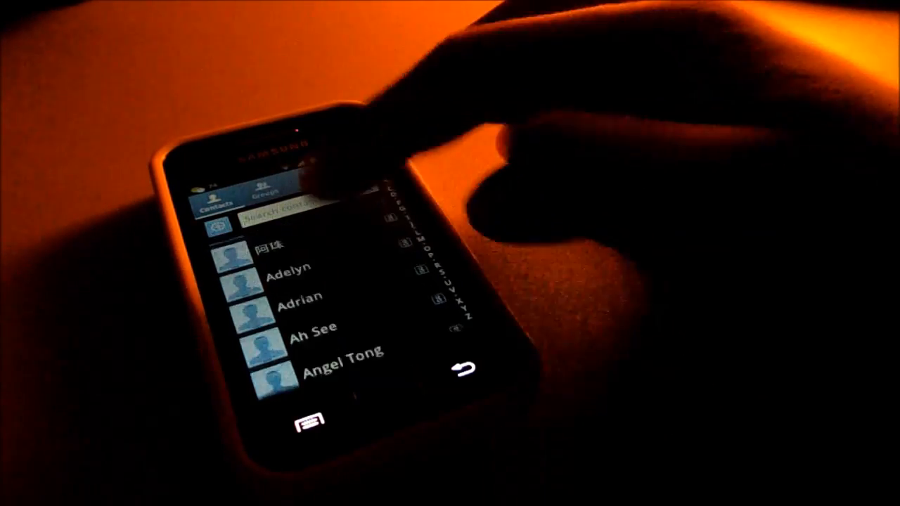
# Step: Leave Contacts for the main Settings list with Sound, Display and Applications
pyautogui.click(461, 371)
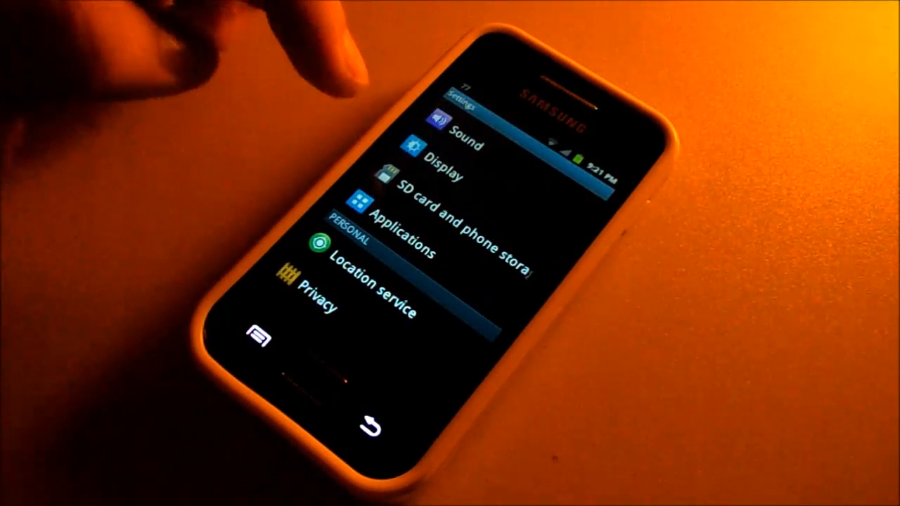
# Step: Go from Settings to the Clock alarms and bring up the Delete prompt for the 9:23 PM alarm
pyautogui.click(441, 167)
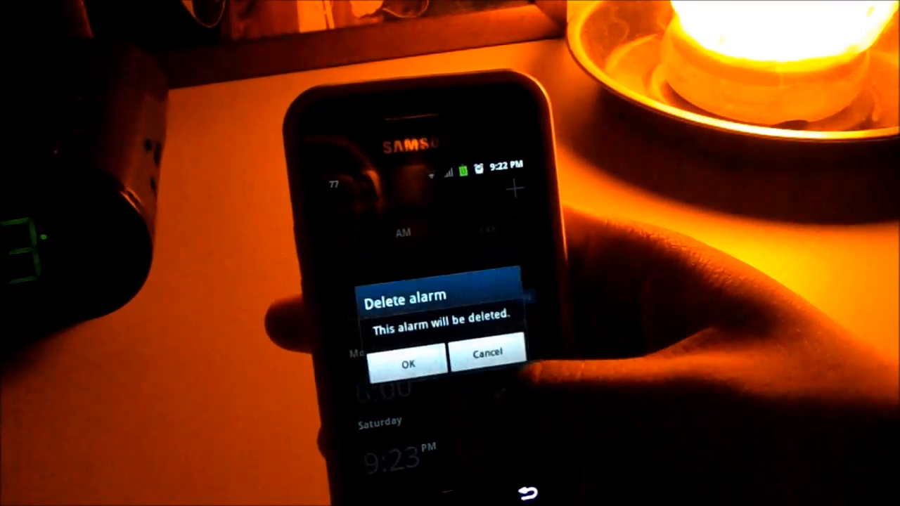
# Step: Answer the Delete alarm prompt and land on the Music Player song list with Breakaway and Bubibu
pyautogui.click(408, 363)
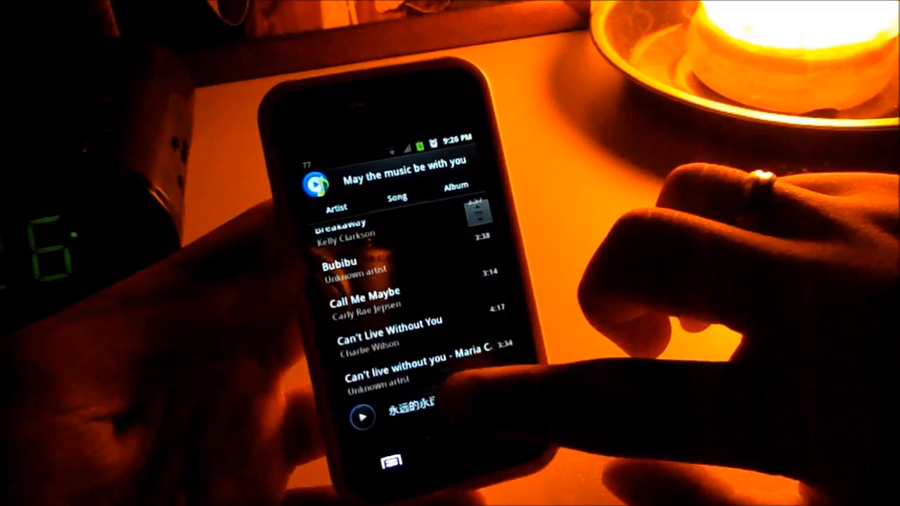
# Step: View the music library by artist, then reach the Gallery showing Camera, download and Others albums
pyautogui.click(336, 208)
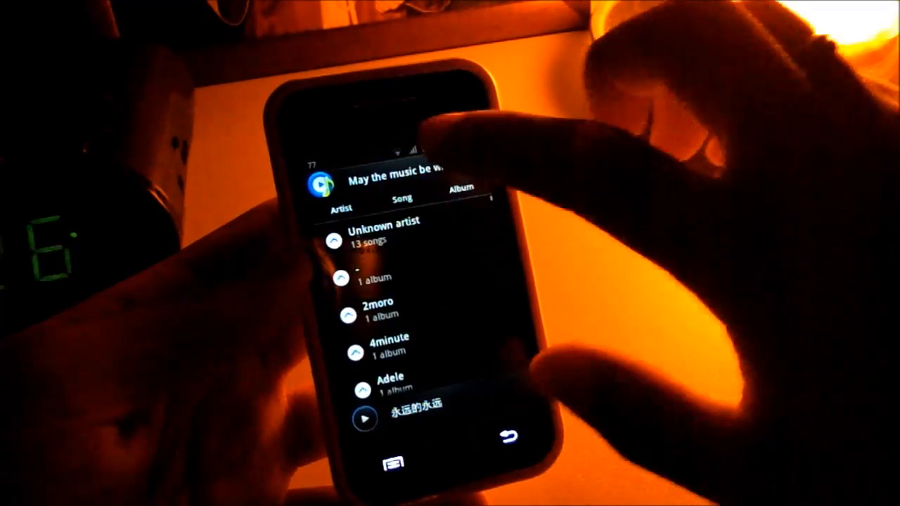
pyautogui.click(366, 418)
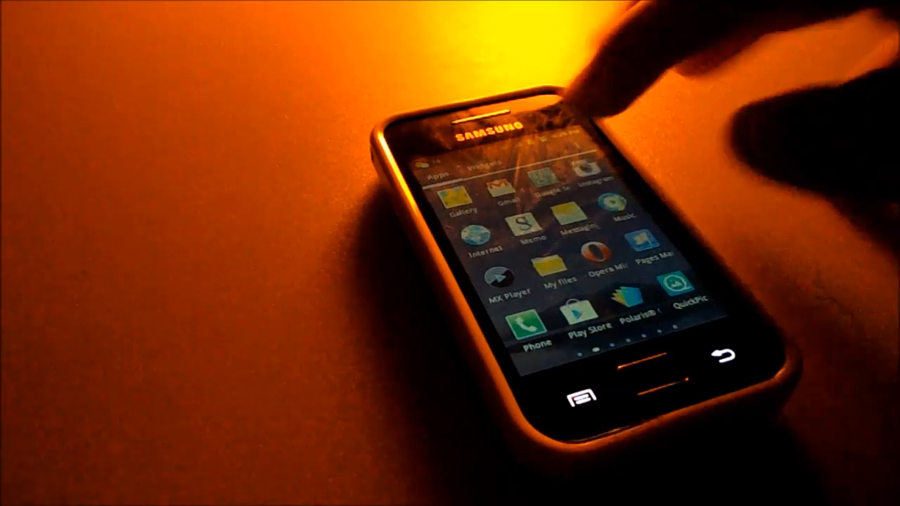
pyautogui.click(469, 204)
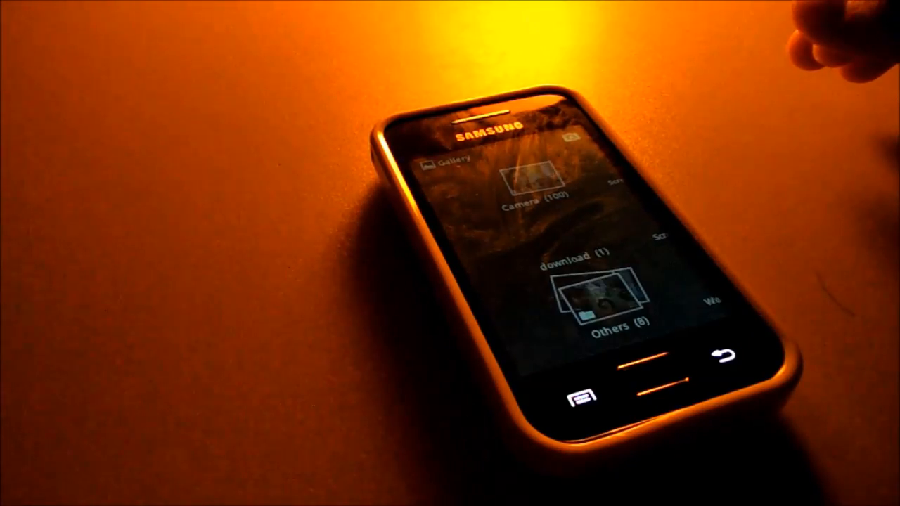